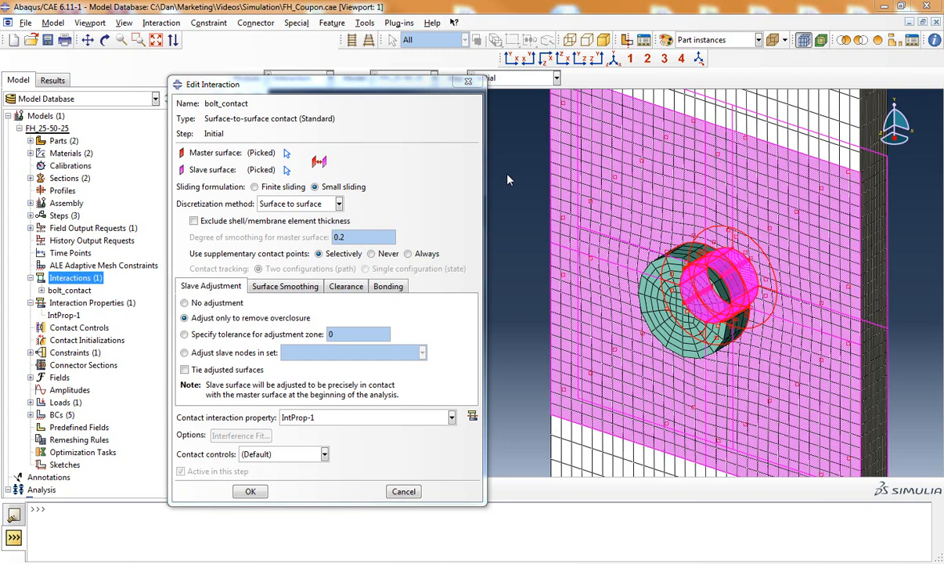
mouse_move(400, 180)
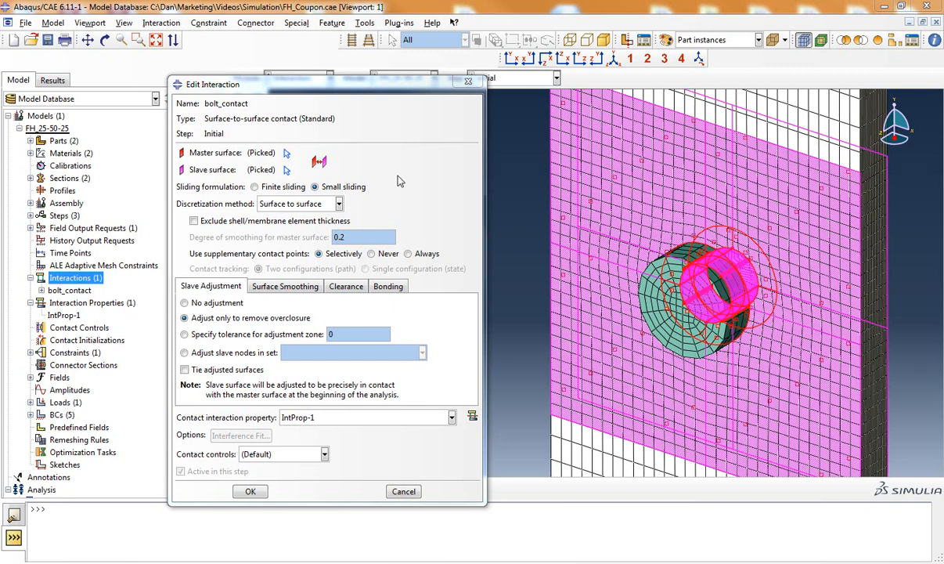
mouse_move(263, 128)
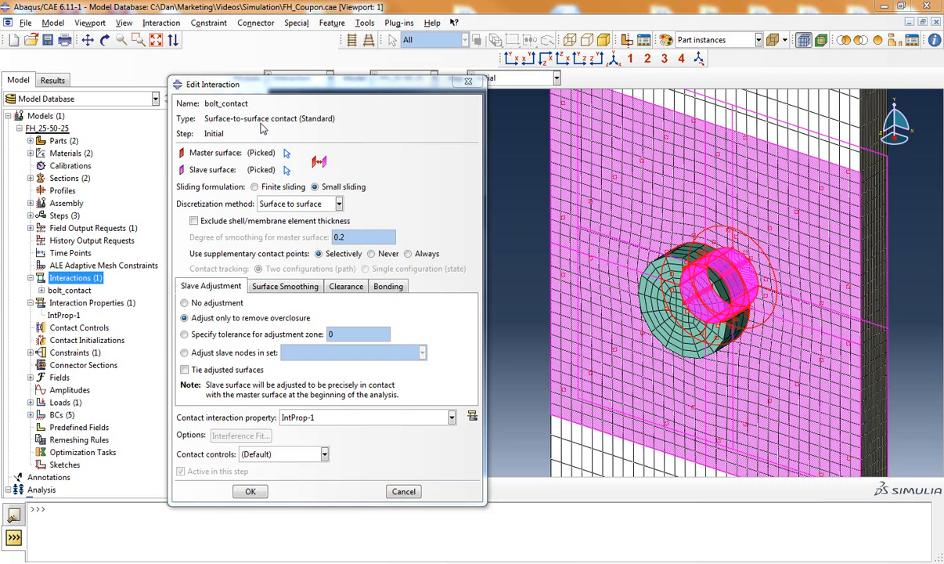
mouse_move(385, 125)
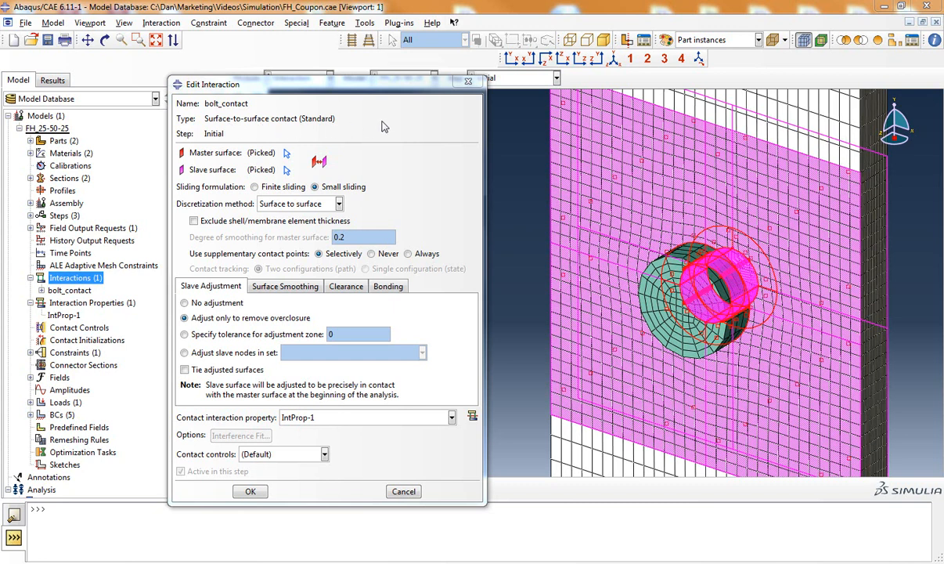
mouse_move(376, 170)
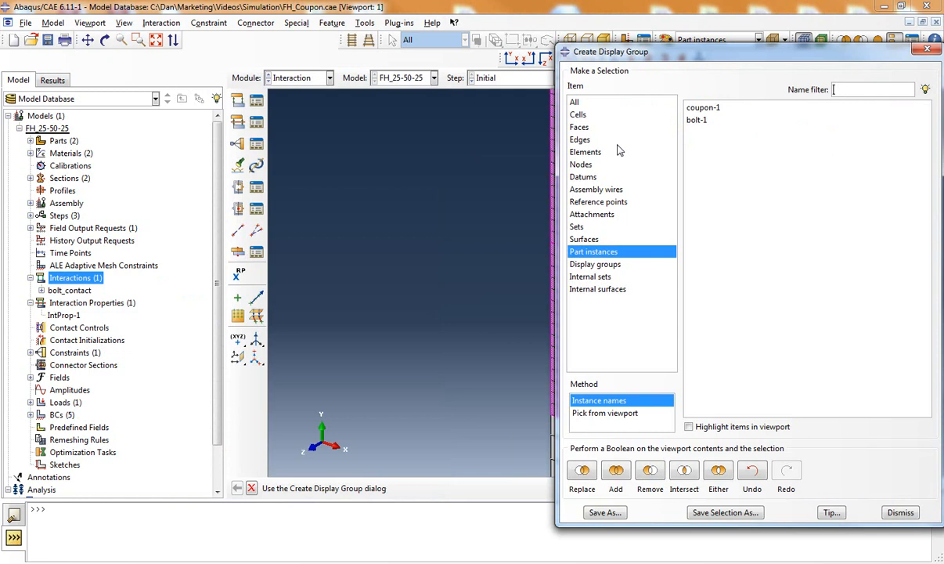
Show bolt-1 alone via Create Display Group to inspect its surface, then restore all parts
click(697, 119)
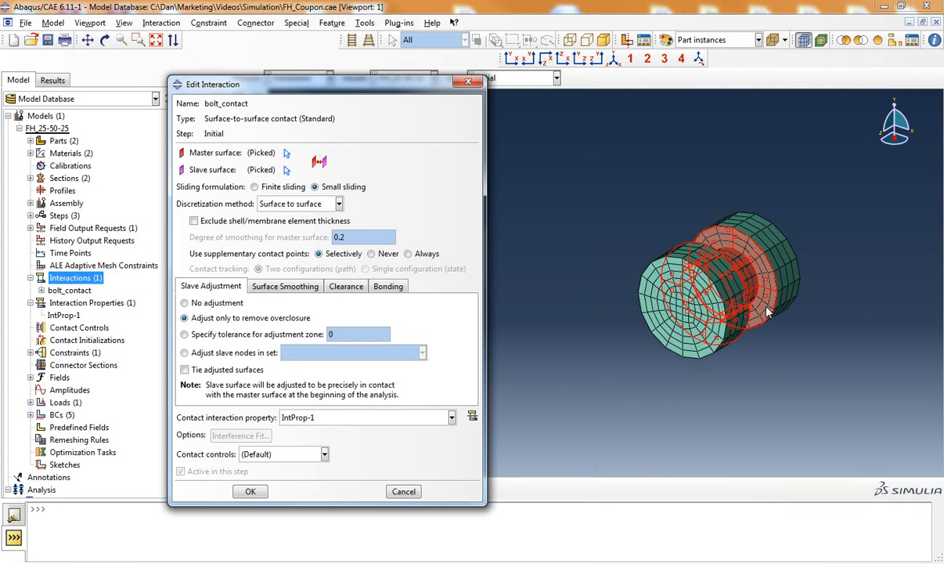
mouse_move(748, 280)
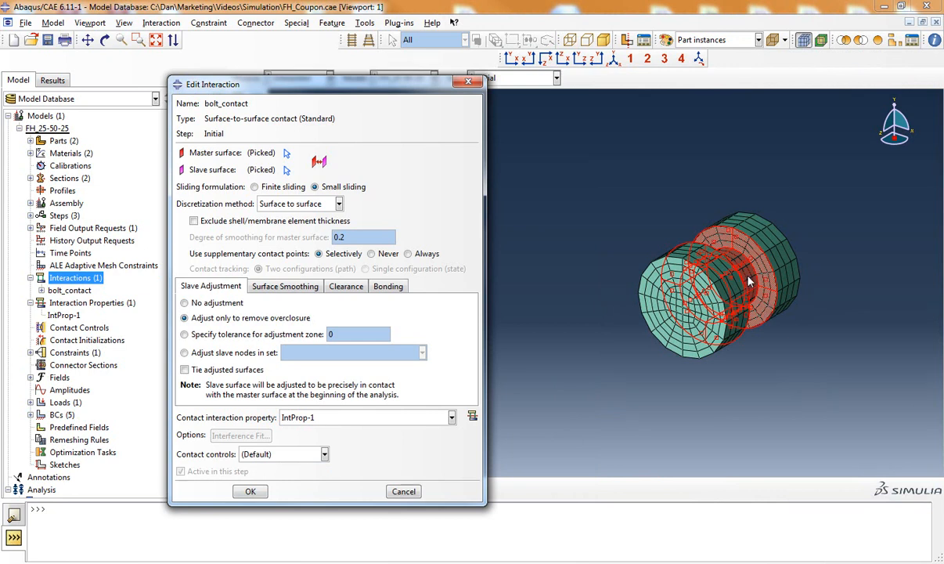
mouse_move(734, 294)
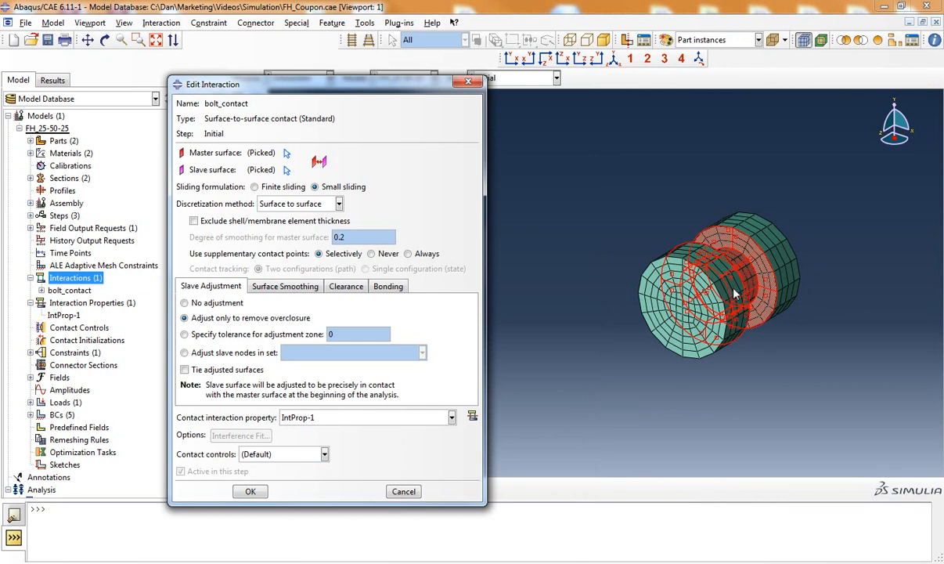
mouse_move(770, 349)
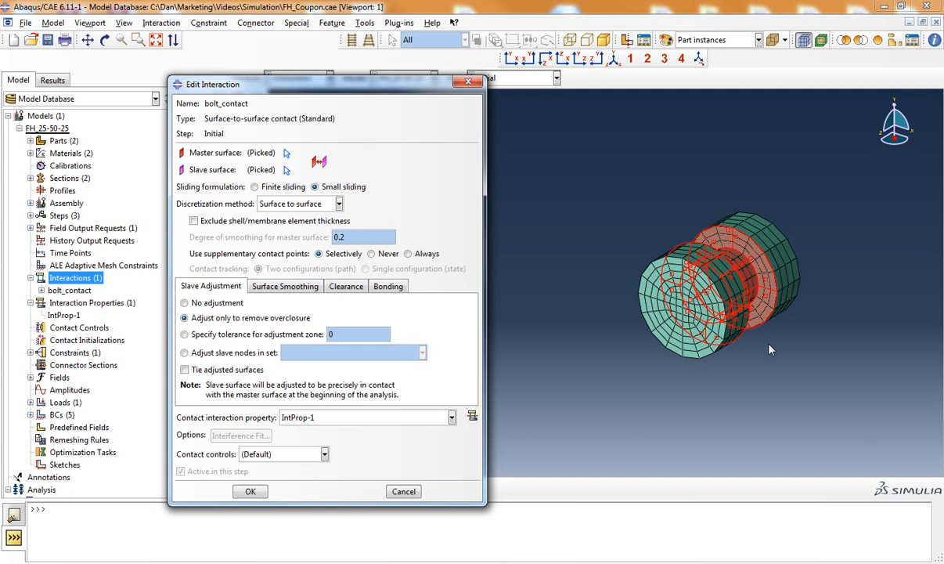
mouse_move(820, 149)
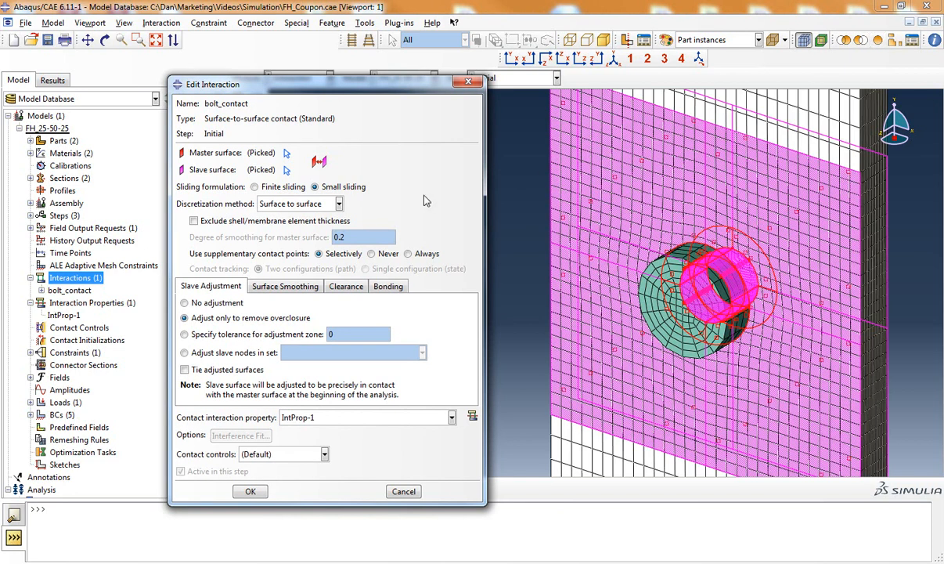
mouse_move(481, 197)
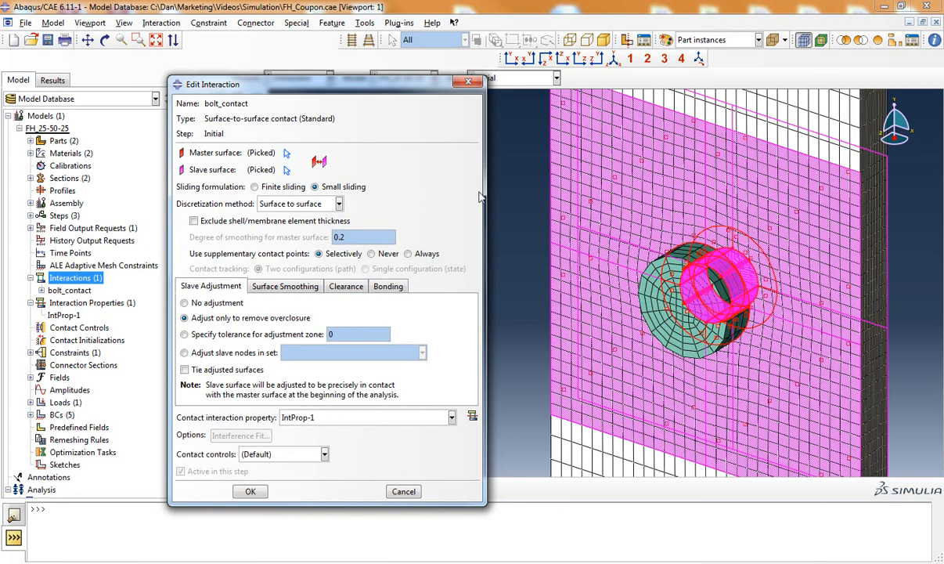
mouse_move(588, 275)
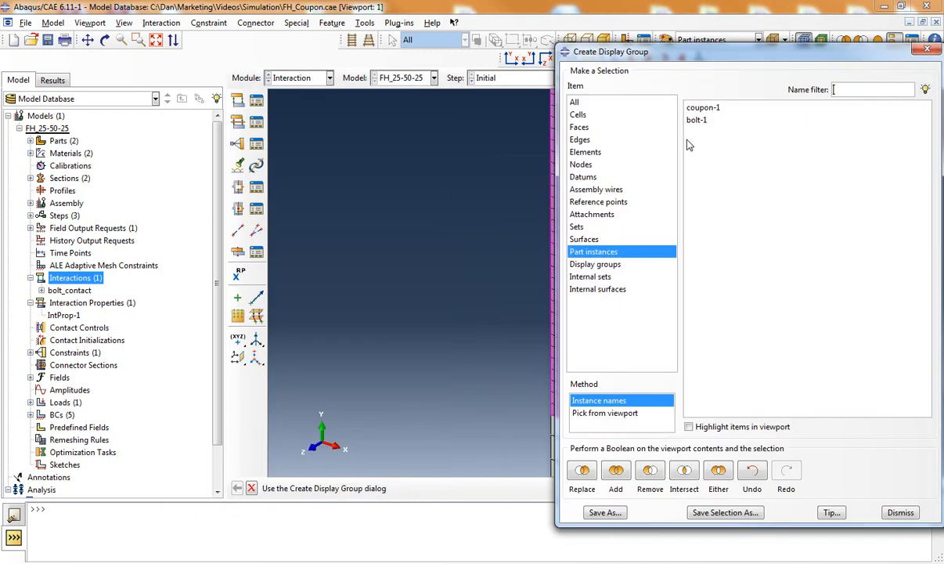
click(703, 106)
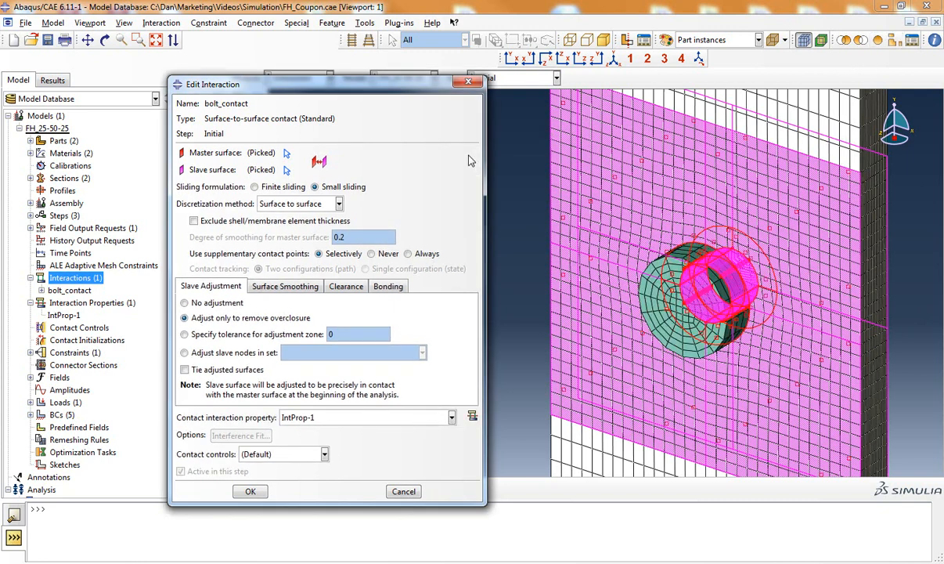
mouse_move(218, 198)
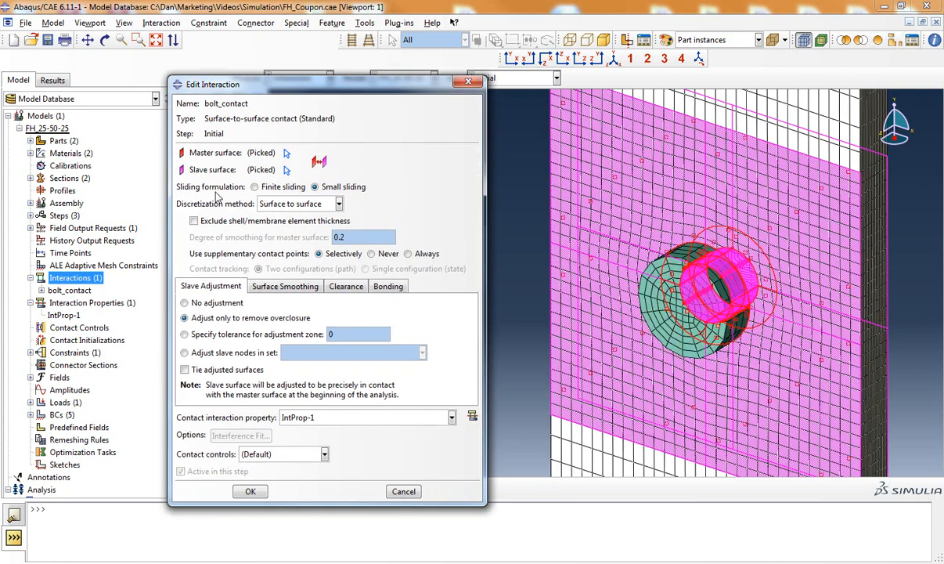
mouse_move(368, 196)
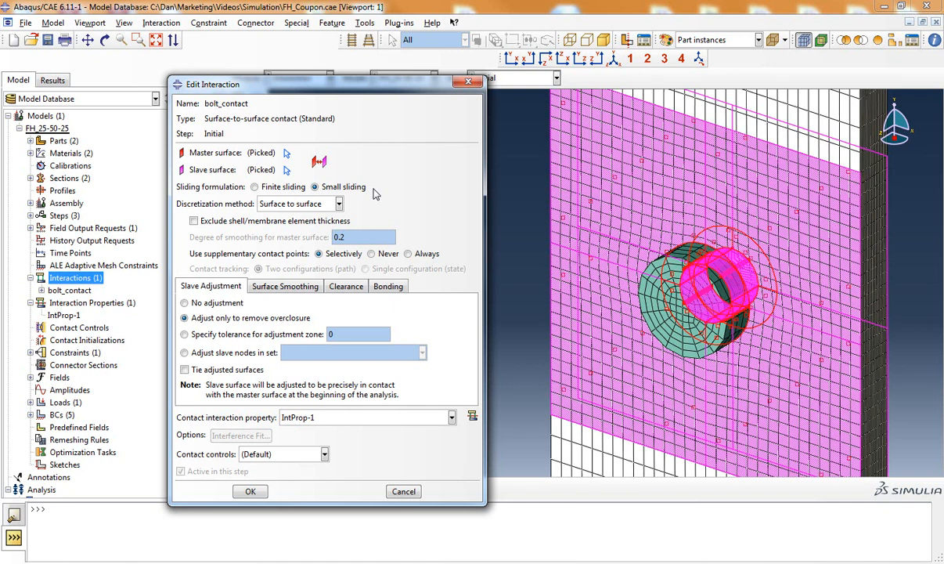
mouse_move(392, 192)
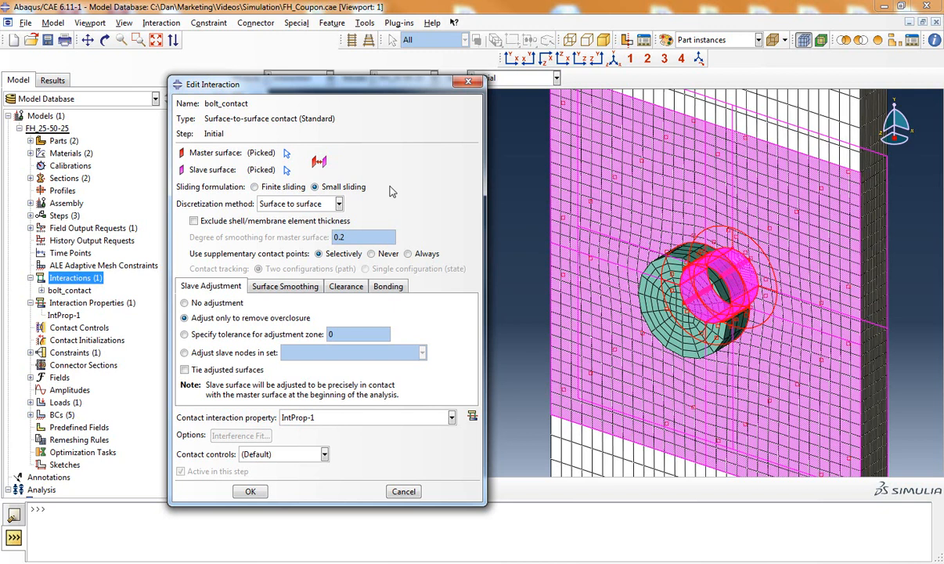
mouse_move(357, 212)
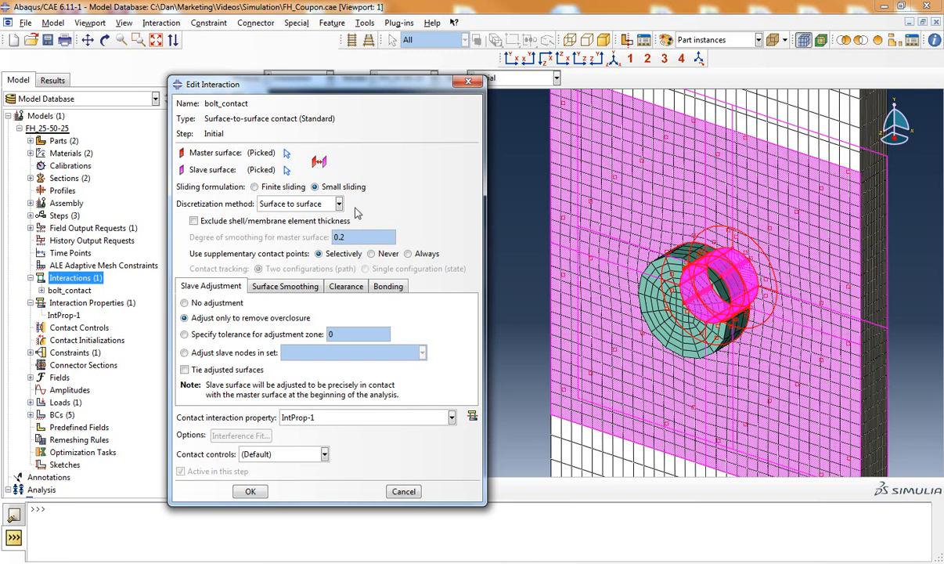
mouse_move(194, 216)
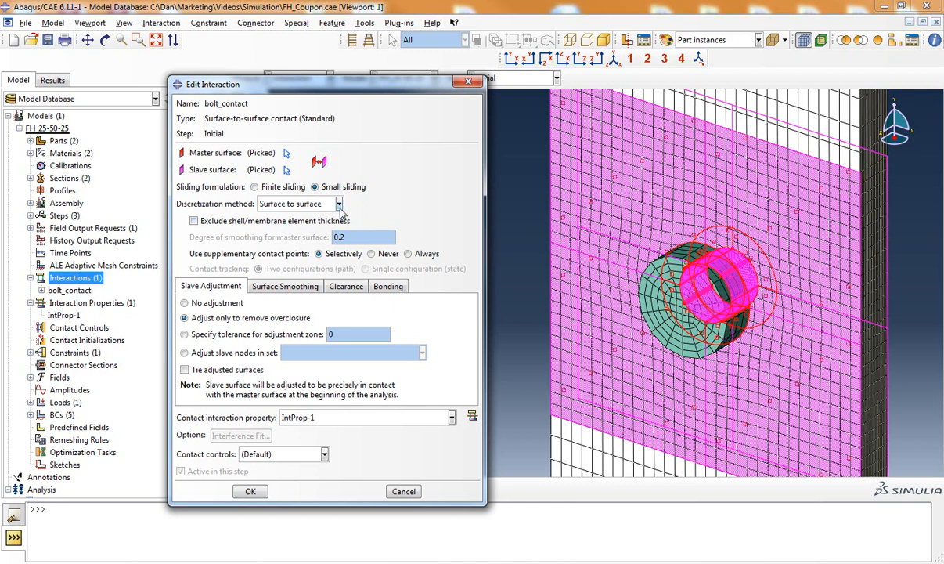
mouse_move(359, 213)
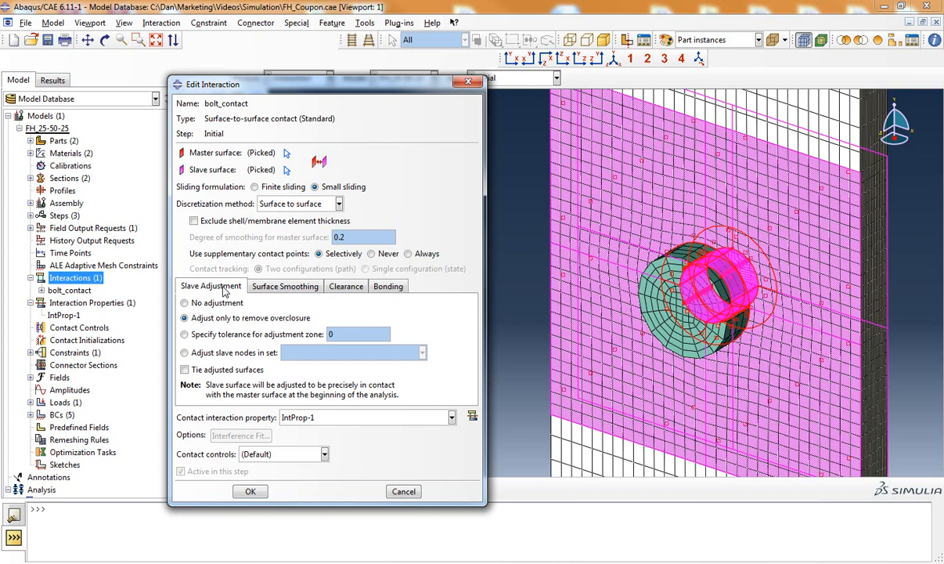
mouse_move(266, 329)
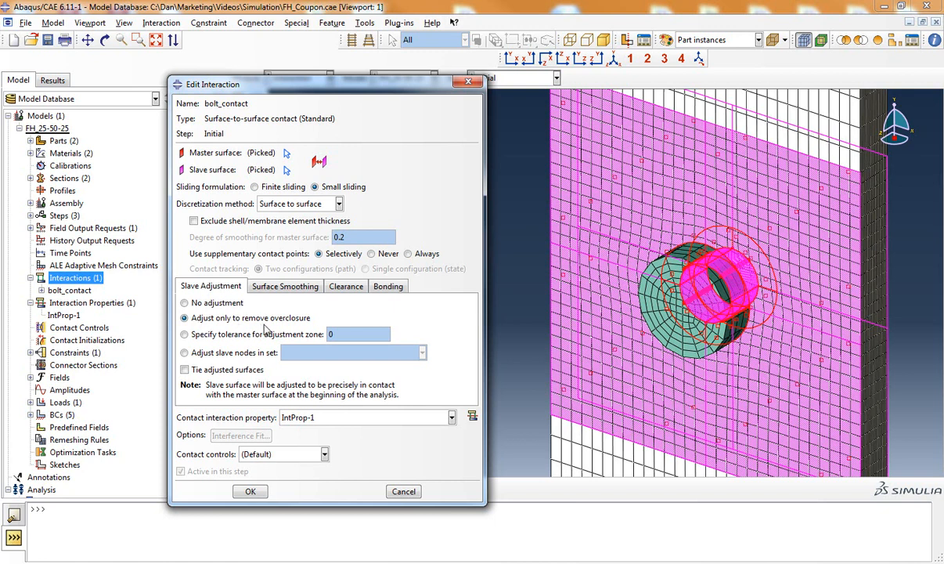
mouse_move(295, 305)
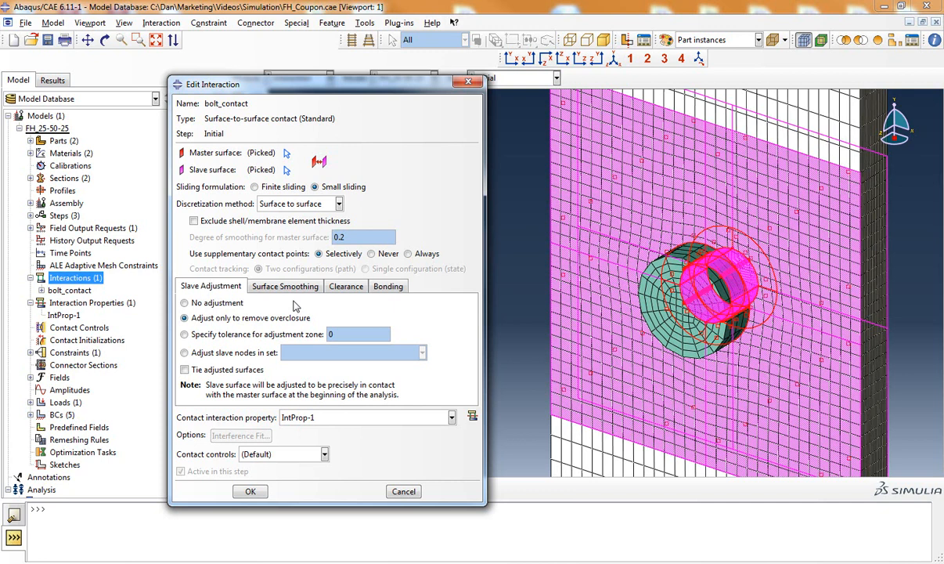
mouse_move(219, 329)
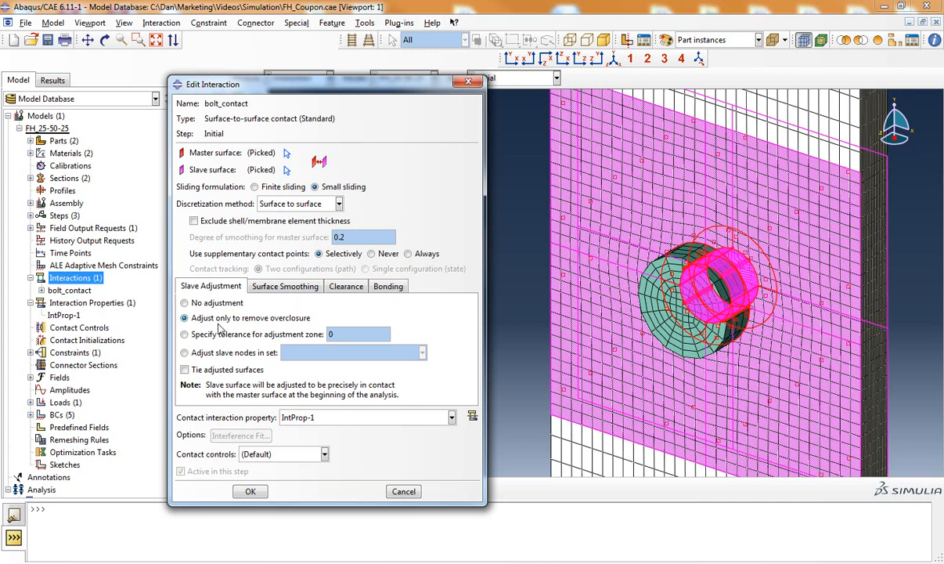
mouse_move(288, 304)
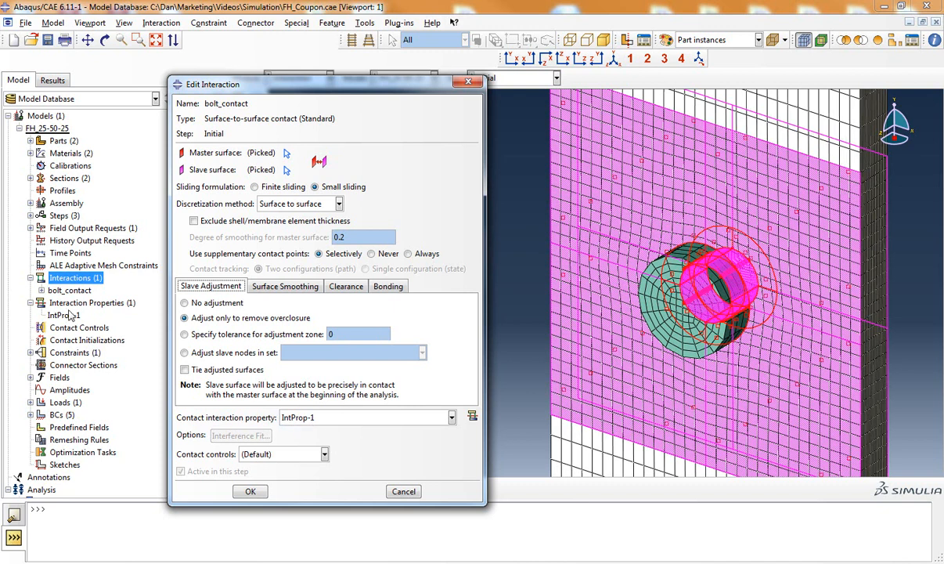
Open IntProp-1 and confirm Tangential Behavior uses Penalty friction with coefficient 0.2
click(473, 416)
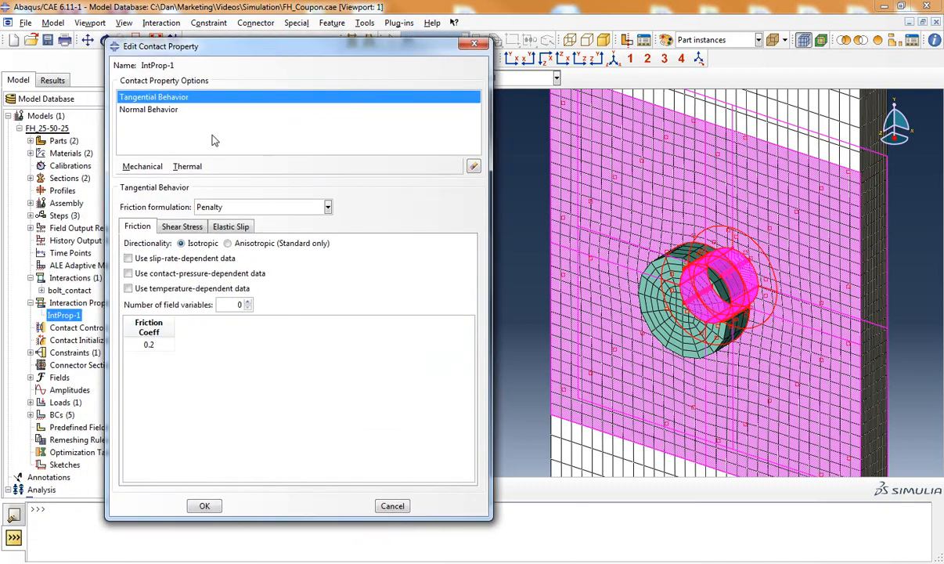
mouse_move(159, 138)
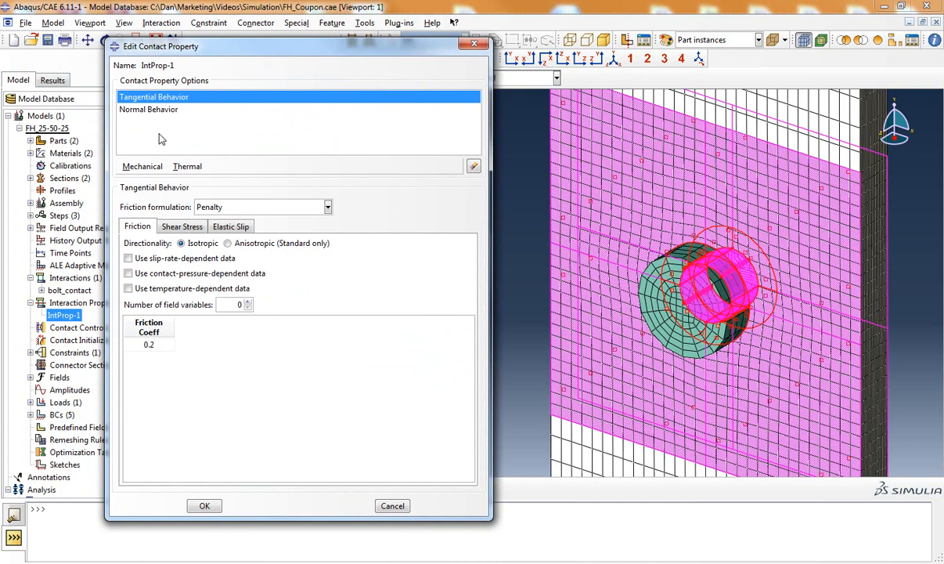
mouse_move(165, 137)
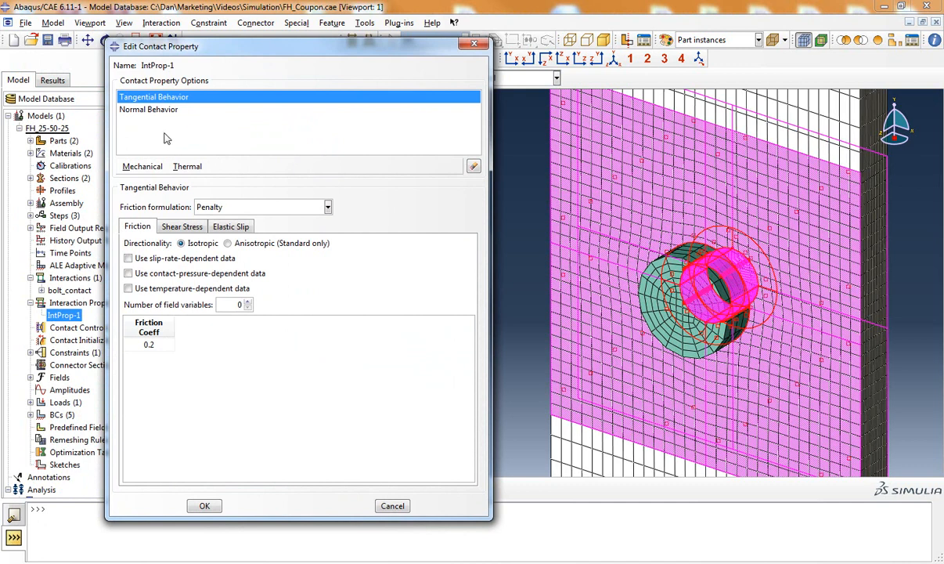
mouse_move(285, 188)
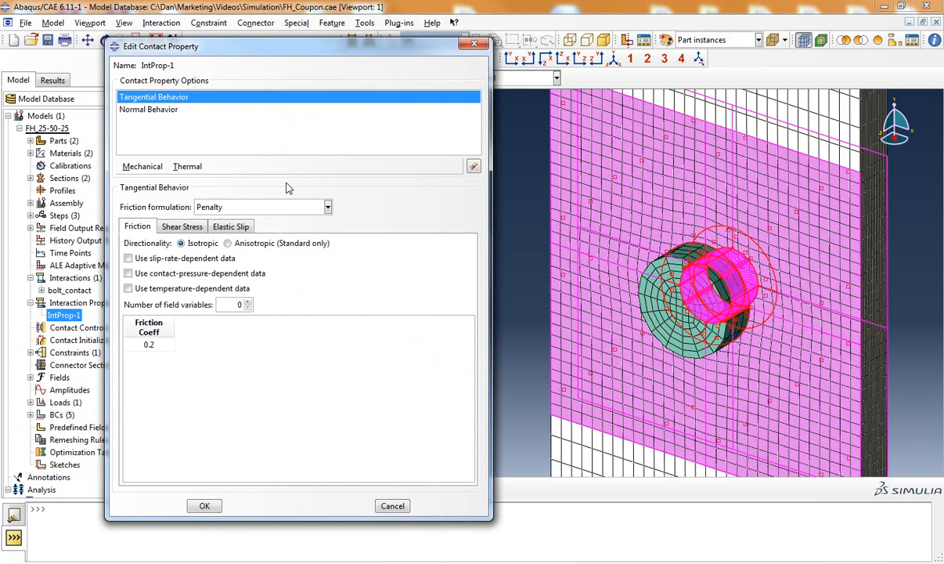
mouse_move(641, 332)
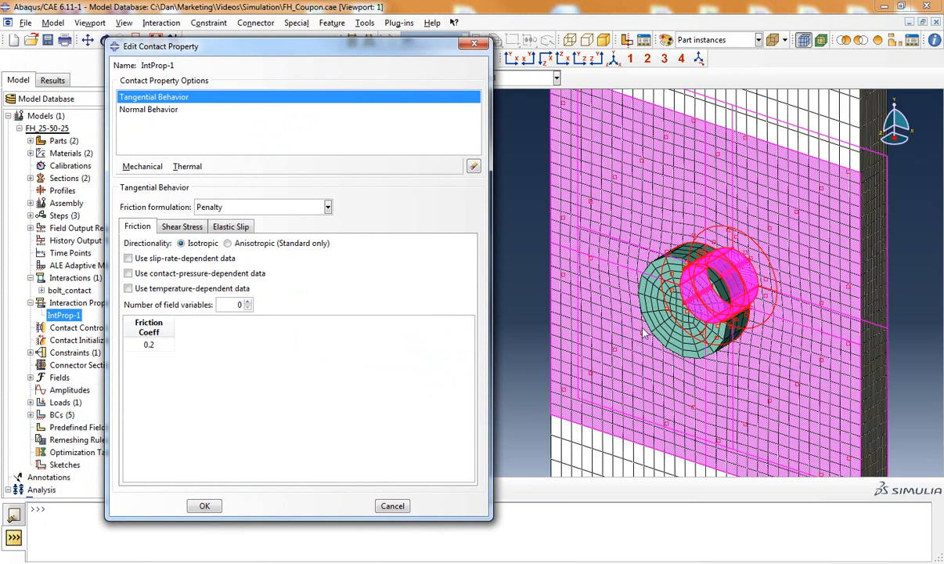
mouse_move(247, 133)
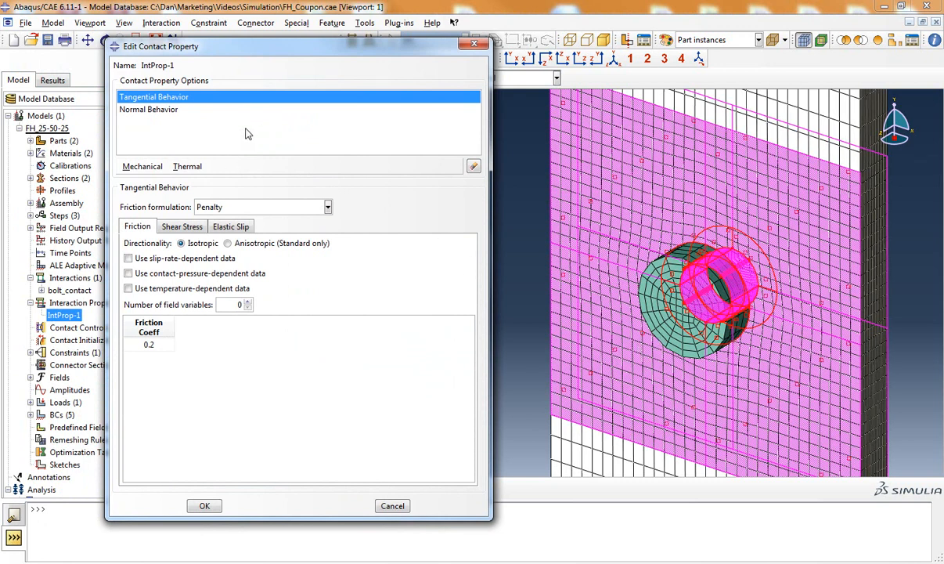
mouse_move(319, 237)
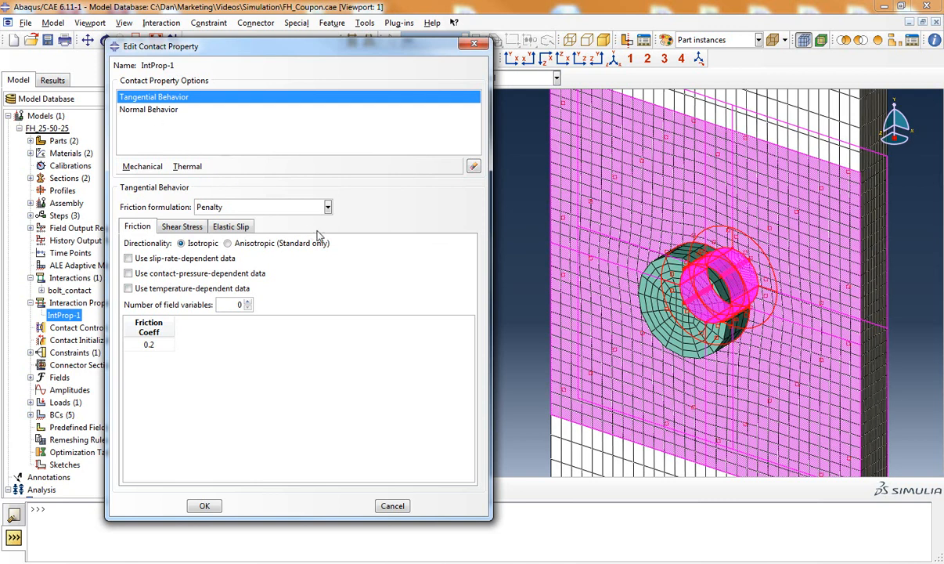
mouse_move(158, 218)
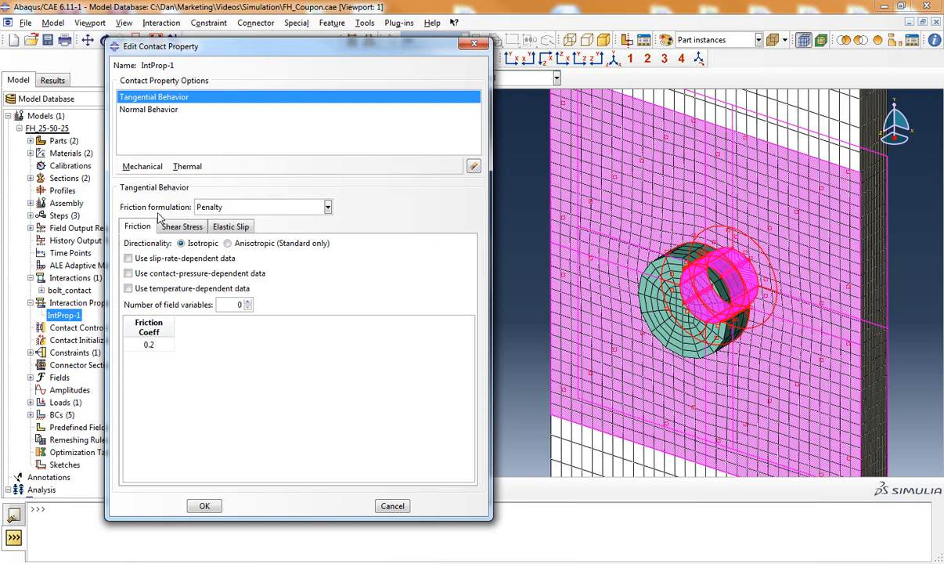
click(327, 207)
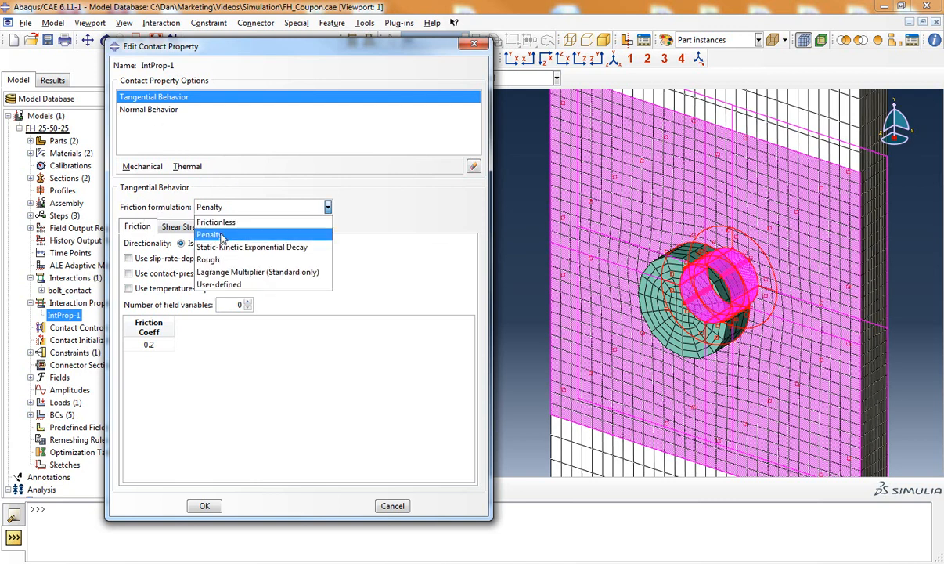
click(208, 235)
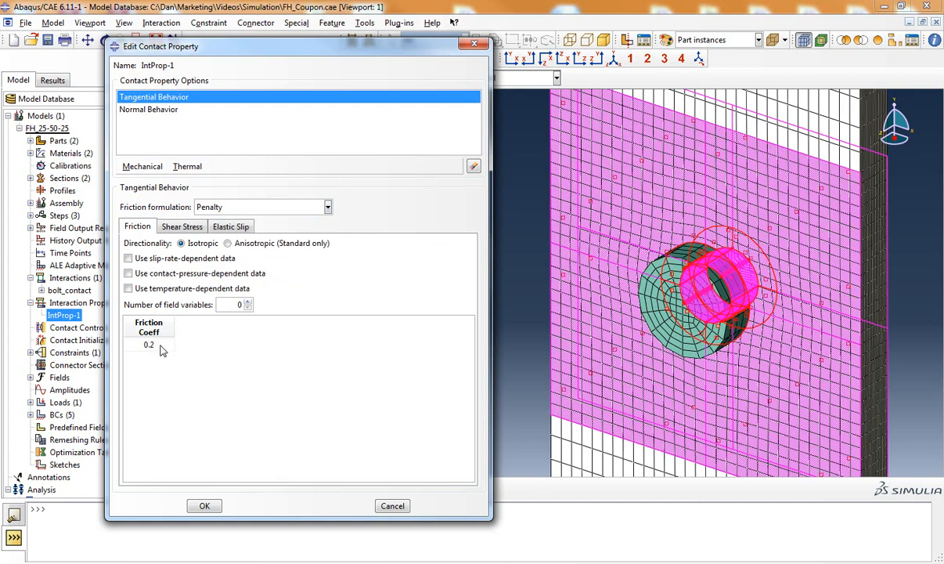
mouse_move(194, 350)
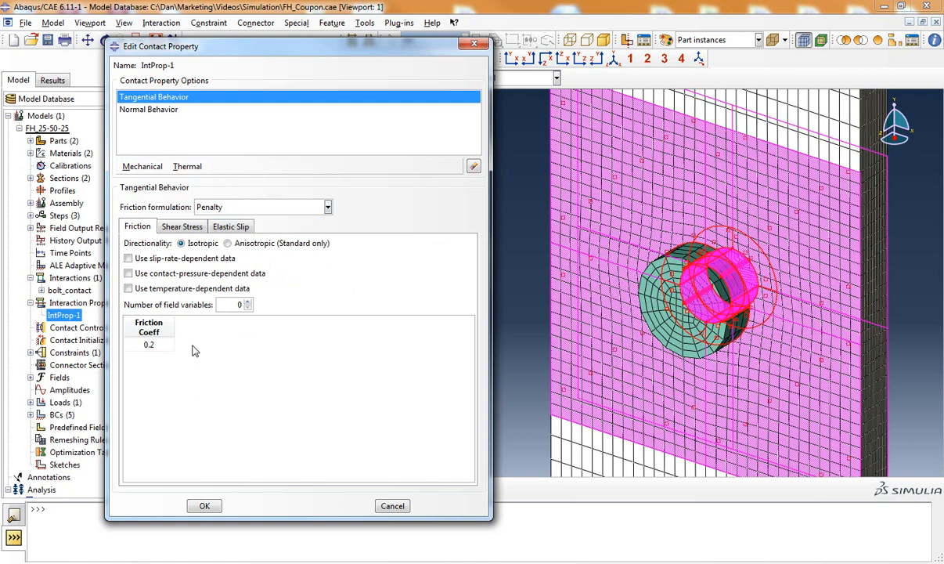
mouse_move(222, 243)
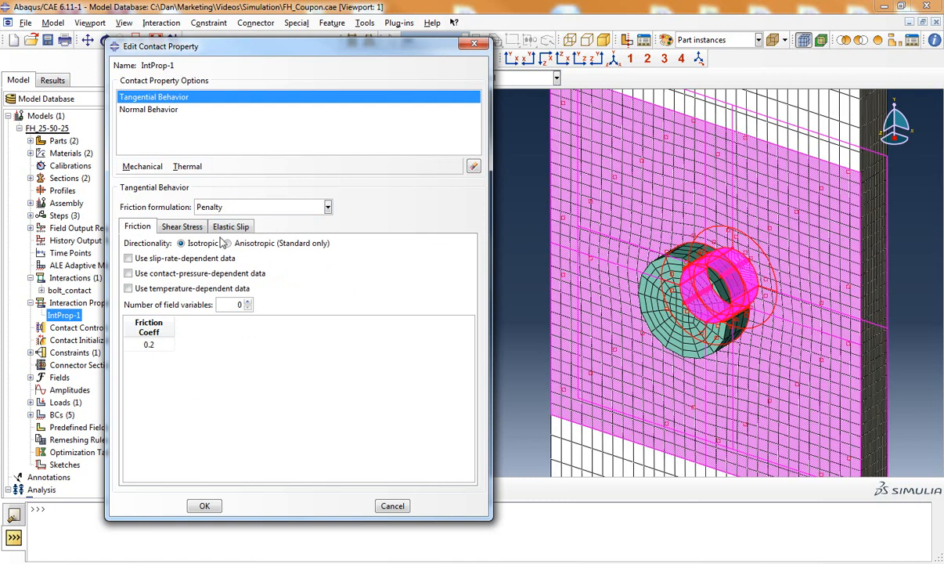
Review the Elastic Slip settings: 0.005 fraction of characteristic surface dimension, infinite stiffness
click(230, 226)
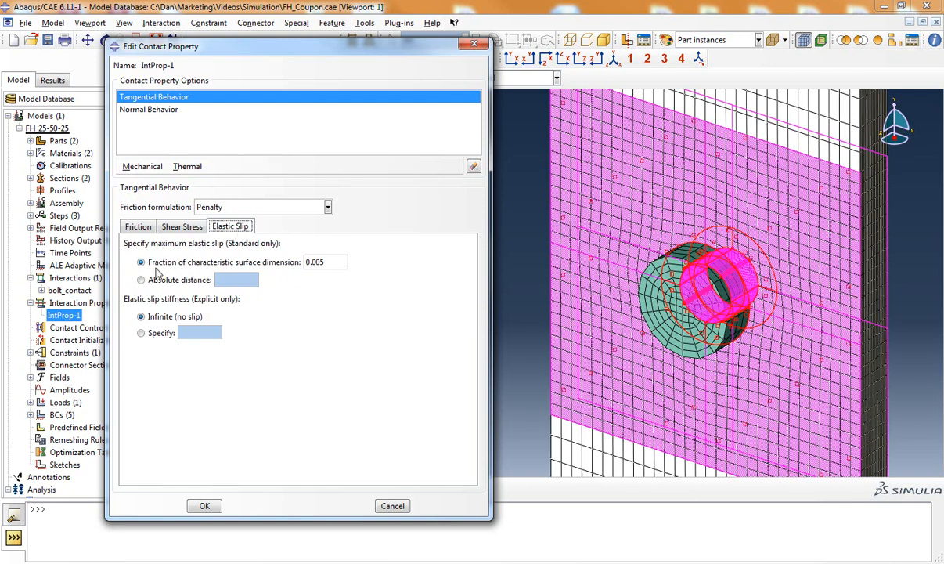
mouse_move(244, 273)
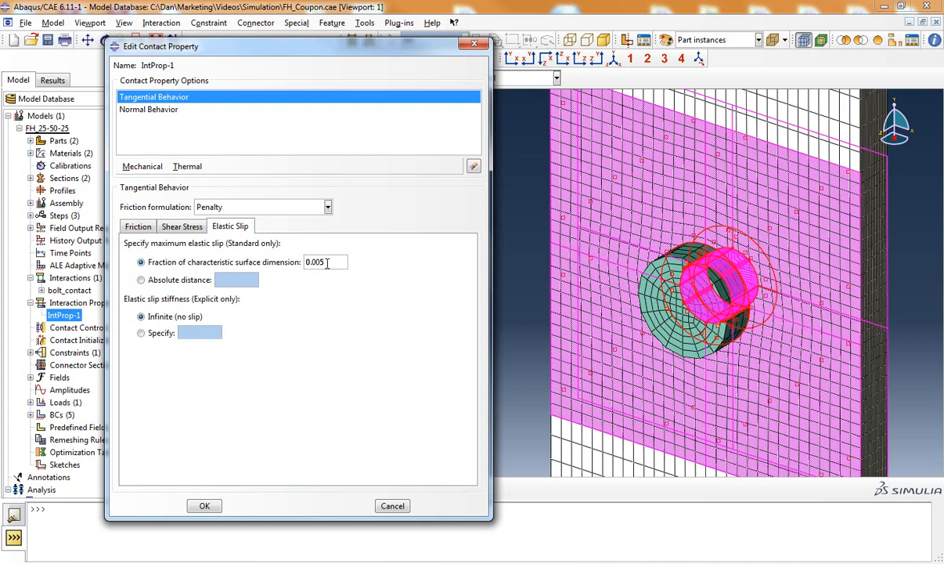
mouse_move(322, 293)
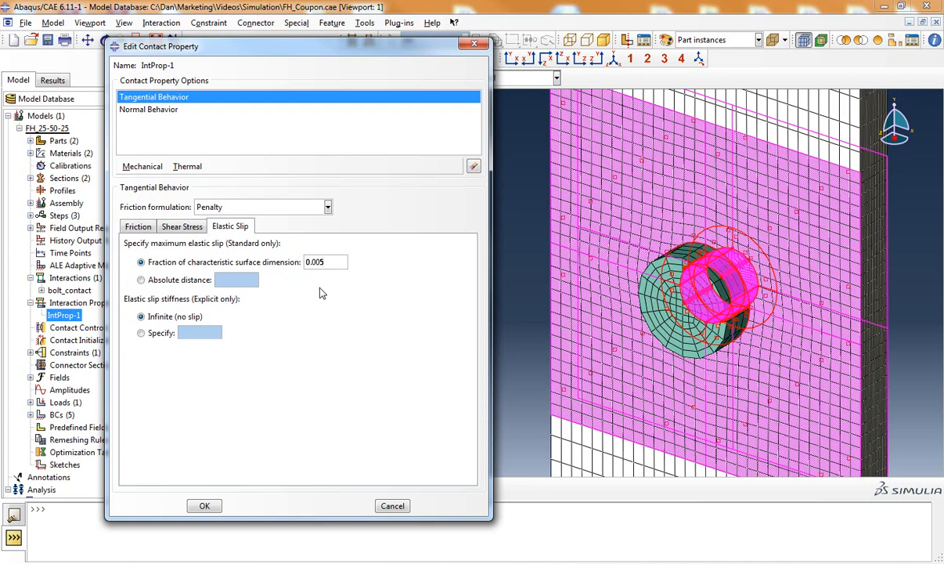
Review Normal Behavior: Hard contact, default constraint enforcement, separation allowed after contact
click(149, 109)
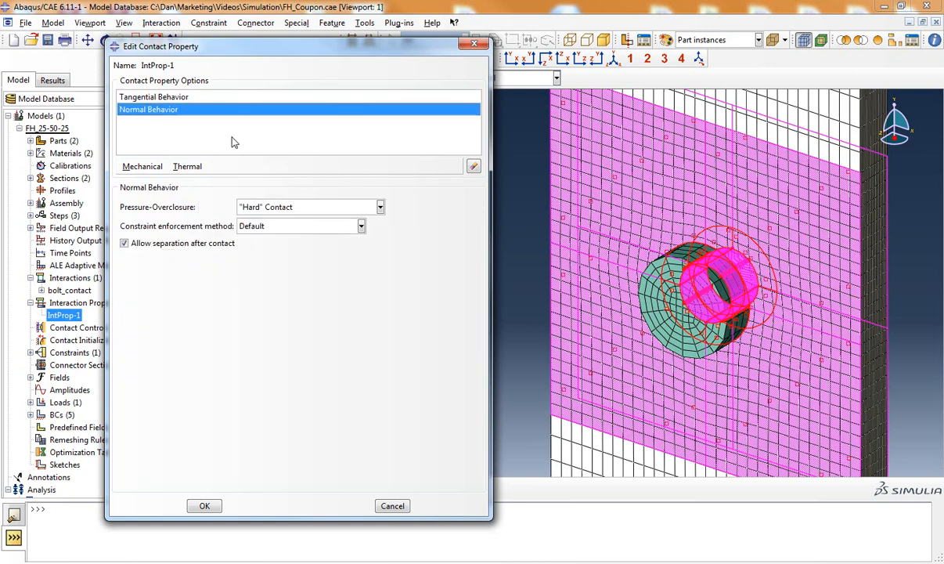
mouse_move(305, 213)
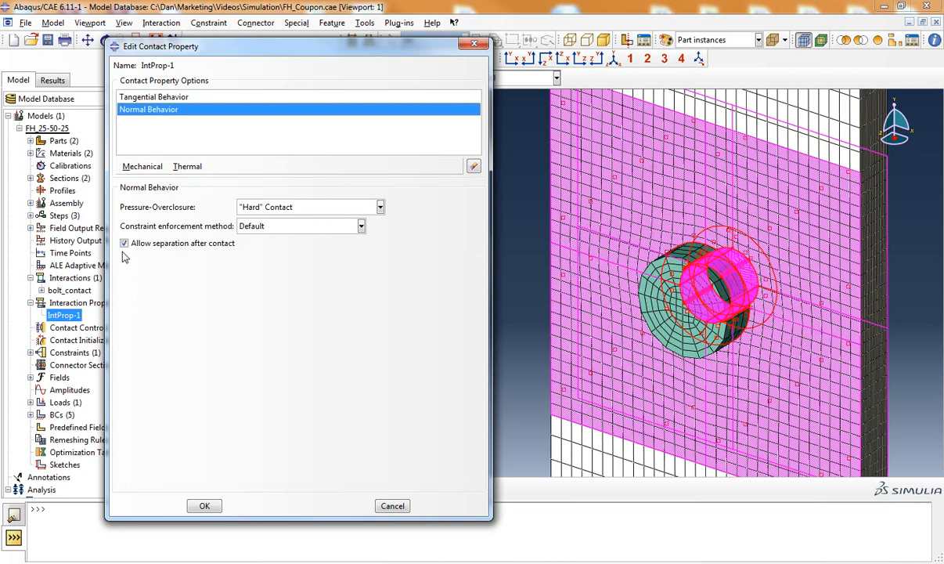
mouse_move(216, 275)
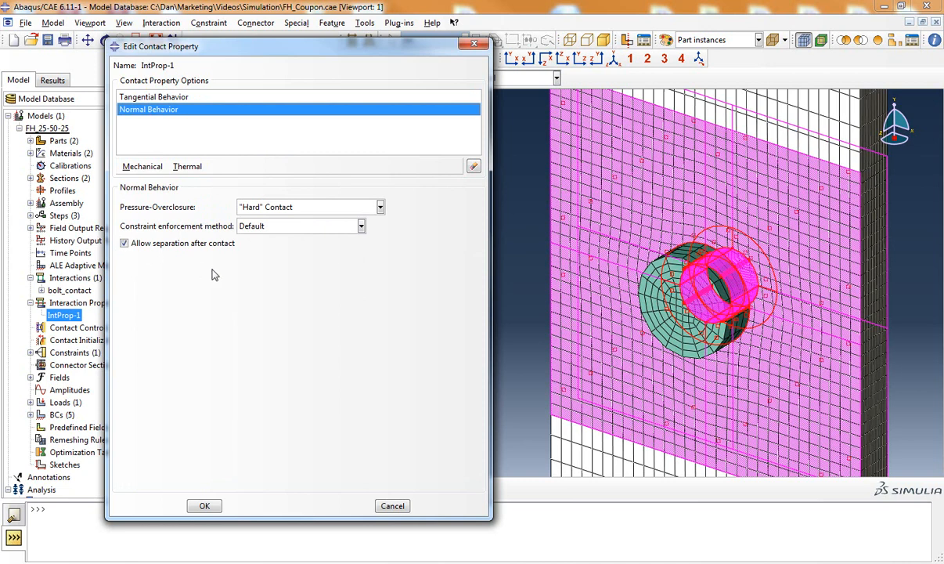
mouse_move(235, 284)
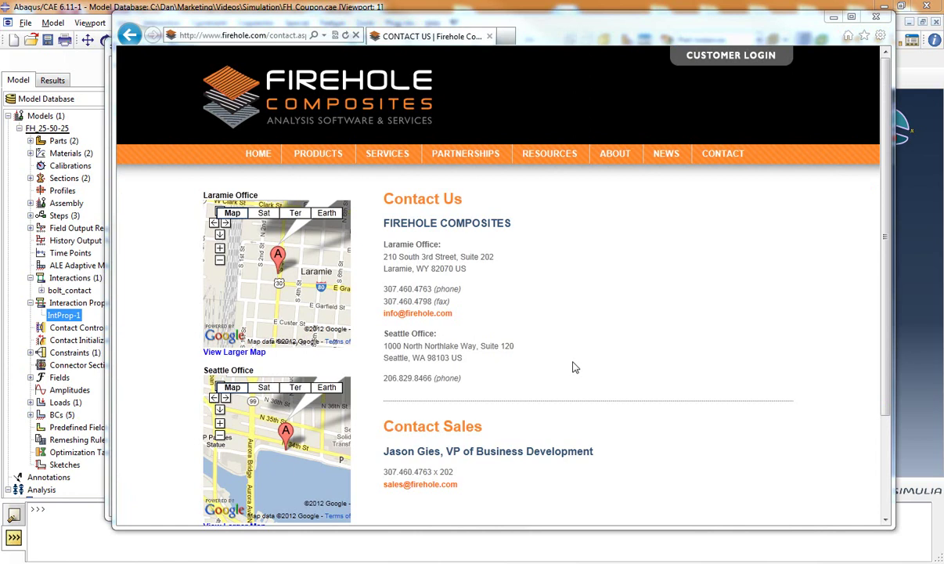
mouse_move(582, 310)
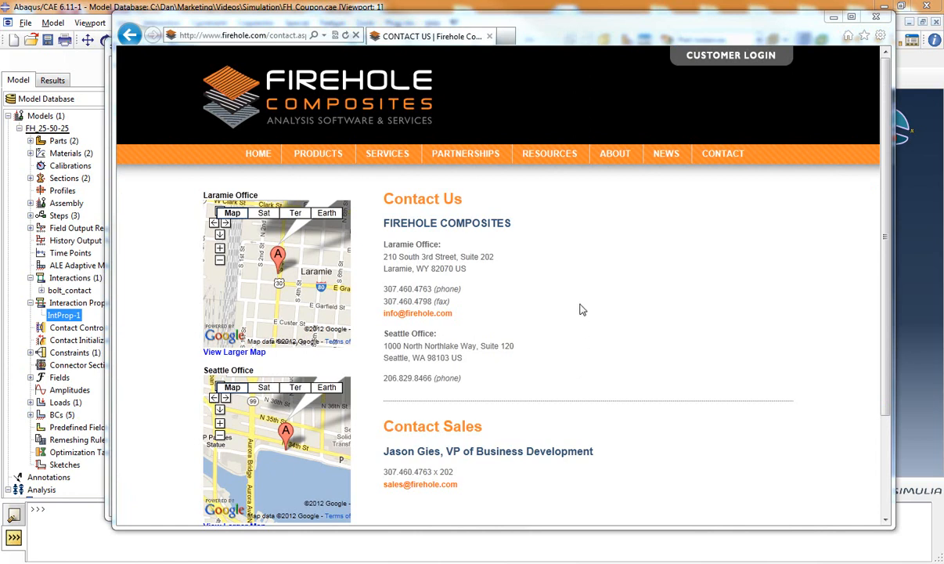
mouse_move(457, 328)
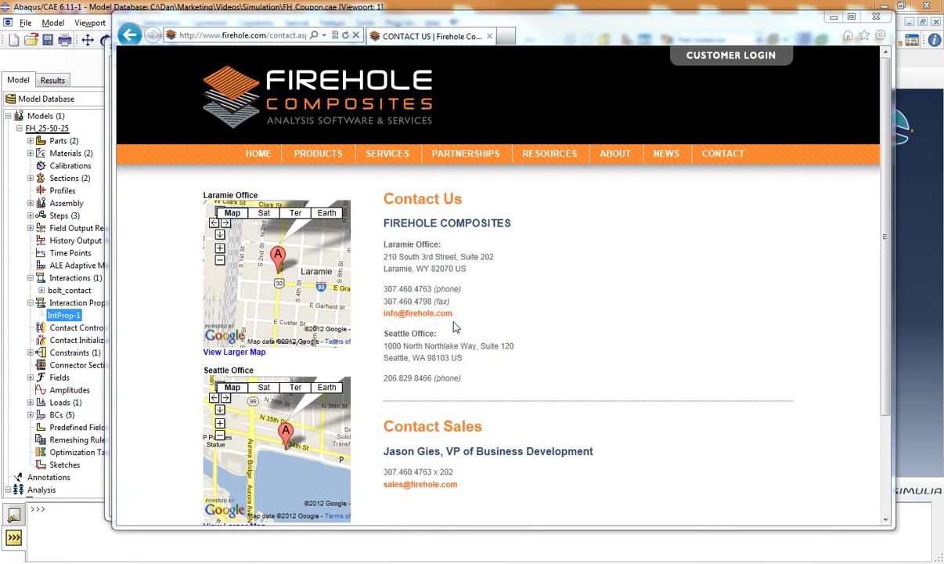